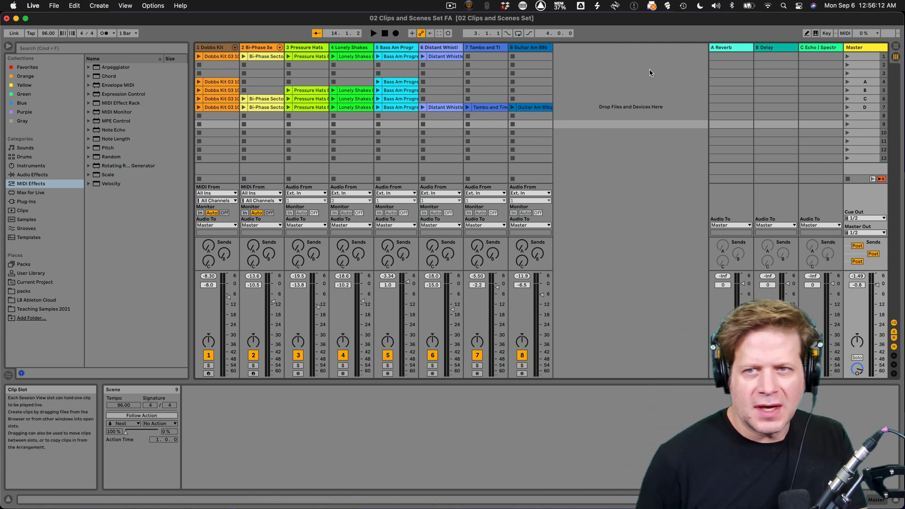
- Launch scene A while recording so Dobbs Kit and Bi-Phase clips land at the Arrangement start
click(864, 82)
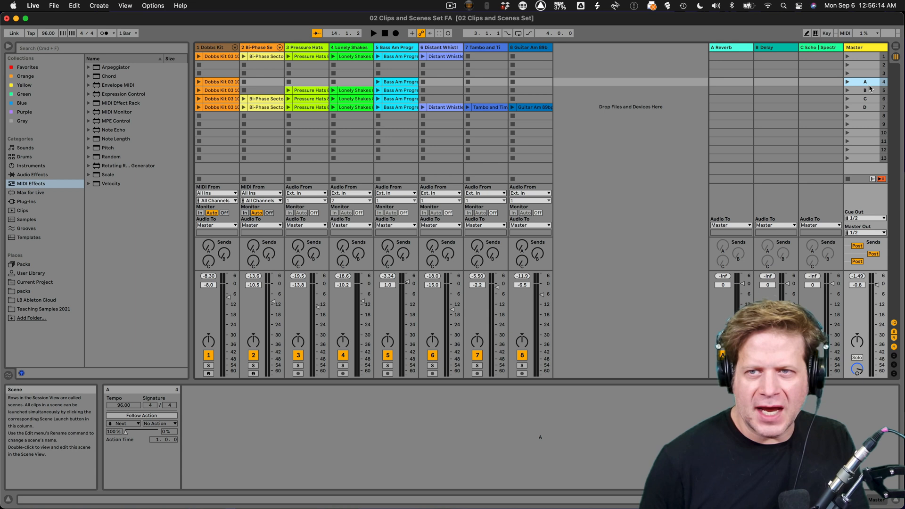
click(864, 107)
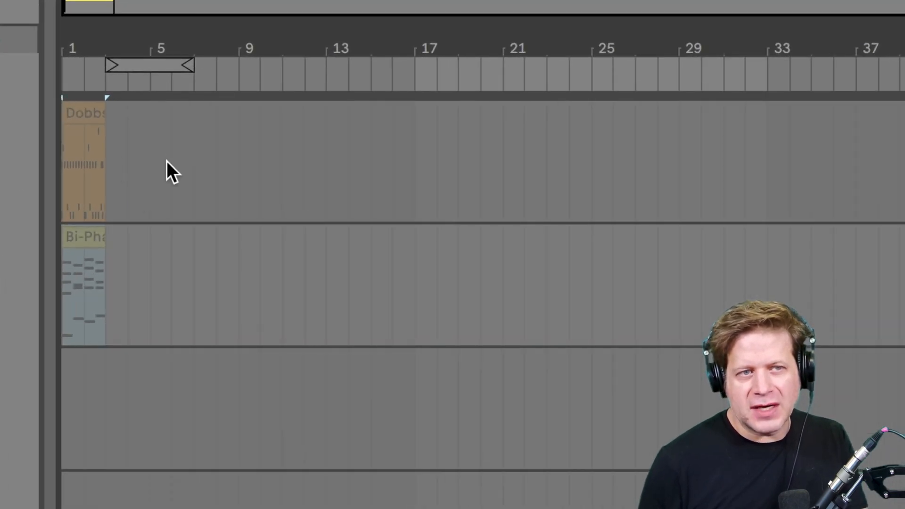
mouse_move(208, 152)
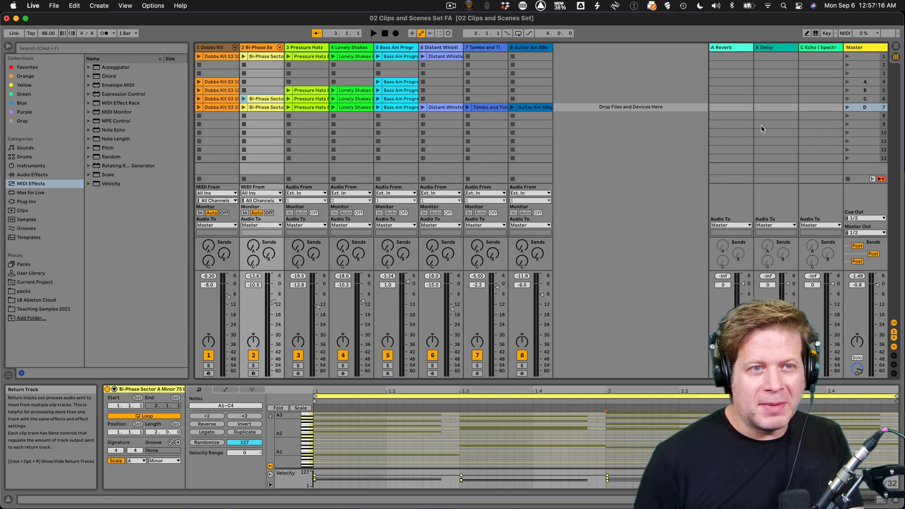
mouse_move(638, 159)
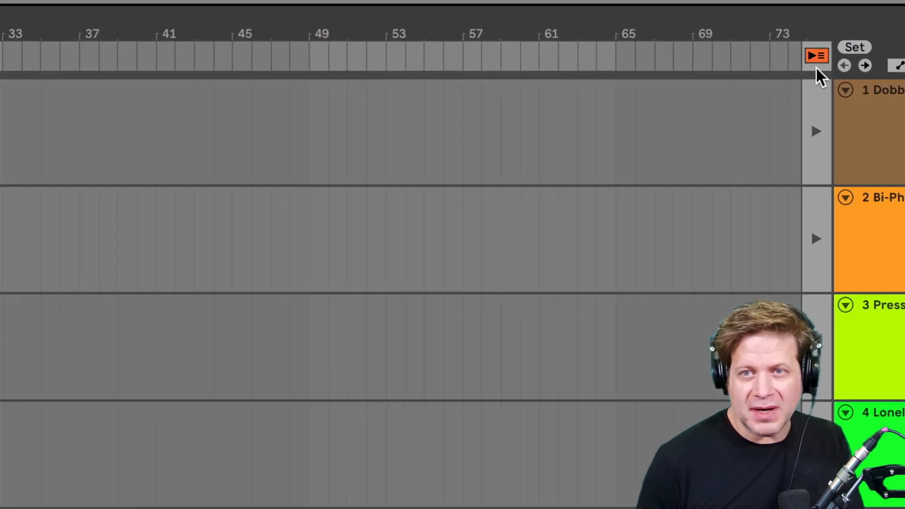
mouse_move(820, 67)
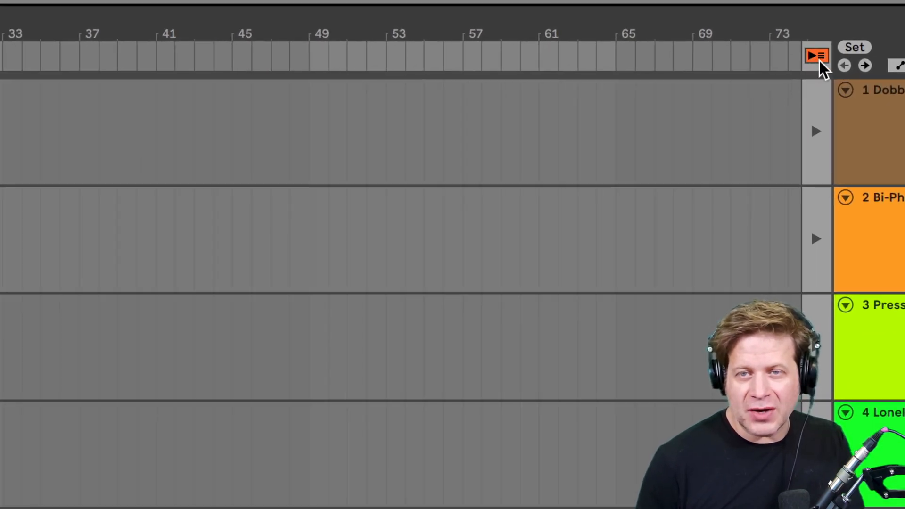
- Click Back to Arrangement so all tracks resume their arrangement playback
click(817, 56)
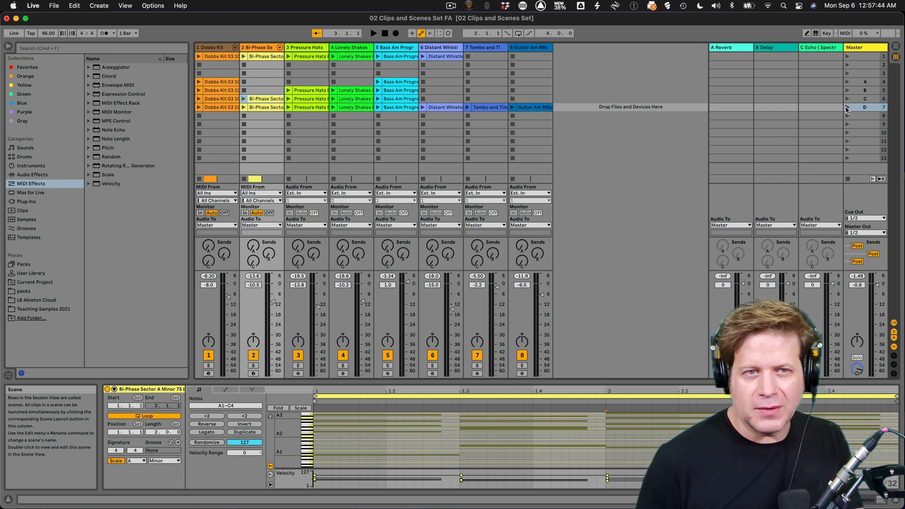
- Switch to the Arrangement and return the Bi-Phase track to its arrangement clip
click(846, 107)
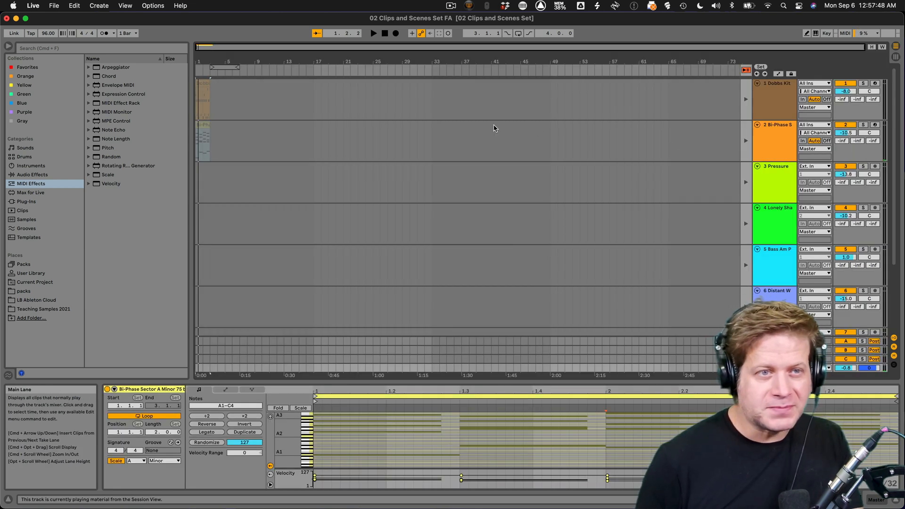
mouse_move(408, 126)
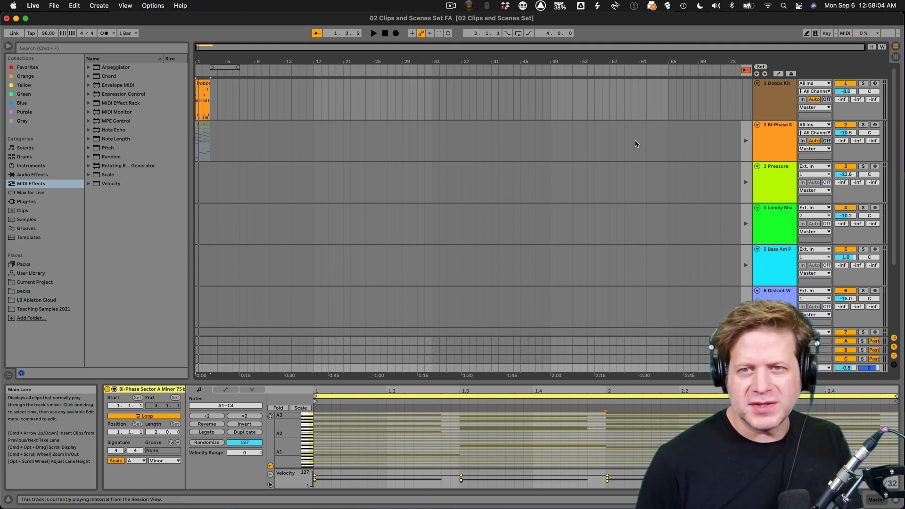
mouse_move(745, 143)
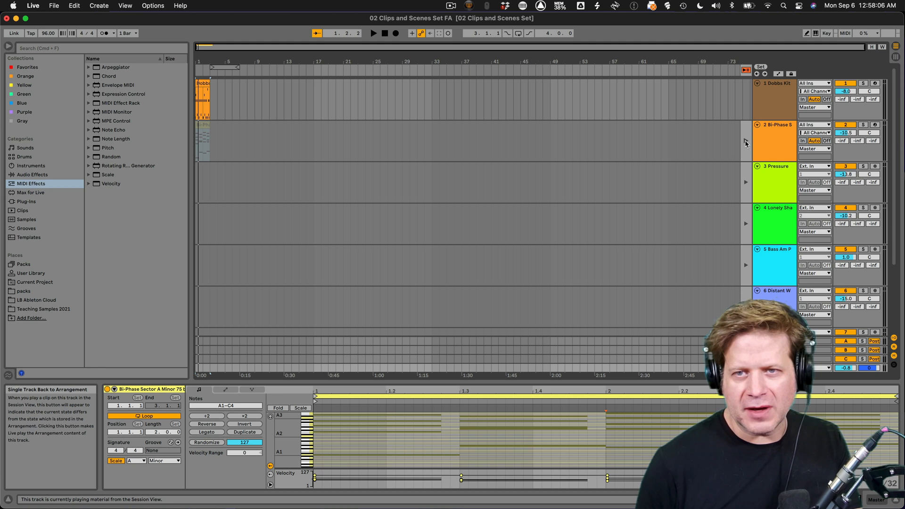
click(204, 133)
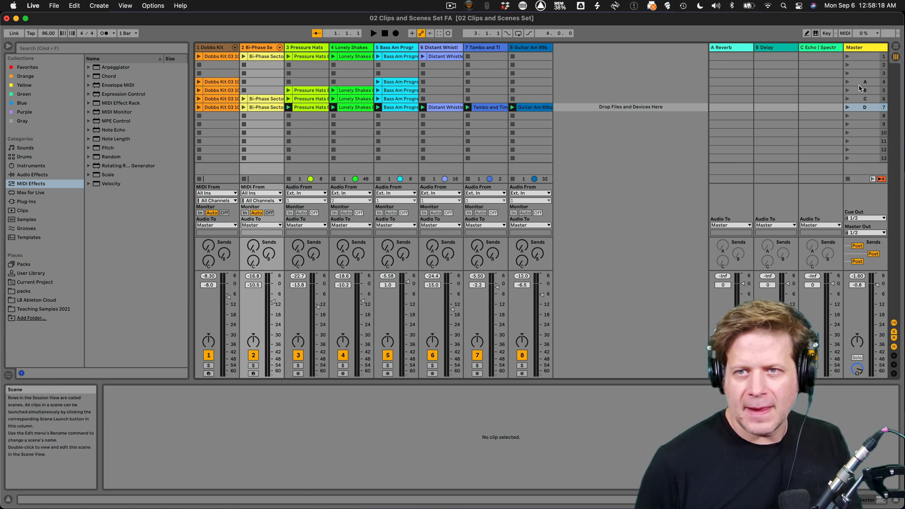
- Launch scene A to record its Dobbs Kit and Bass Am clips at the song start
click(864, 81)
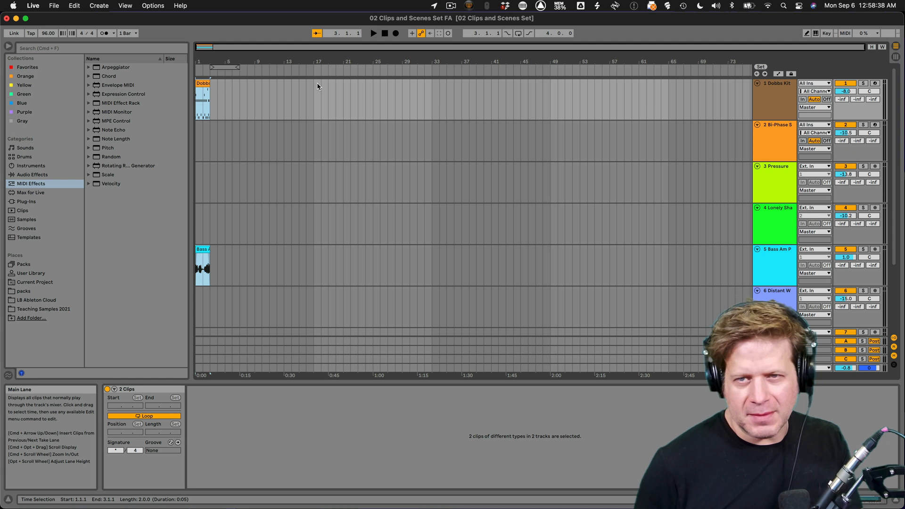
mouse_move(234, 135)
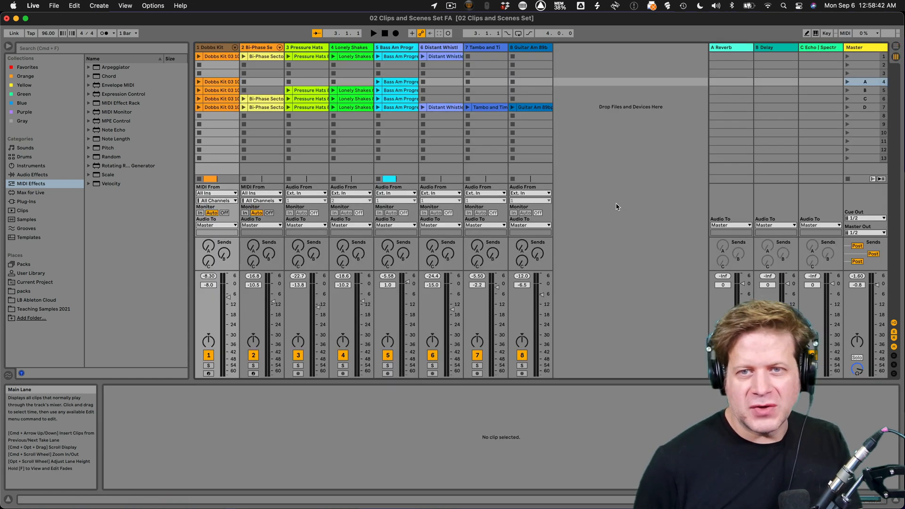
mouse_move(860, 107)
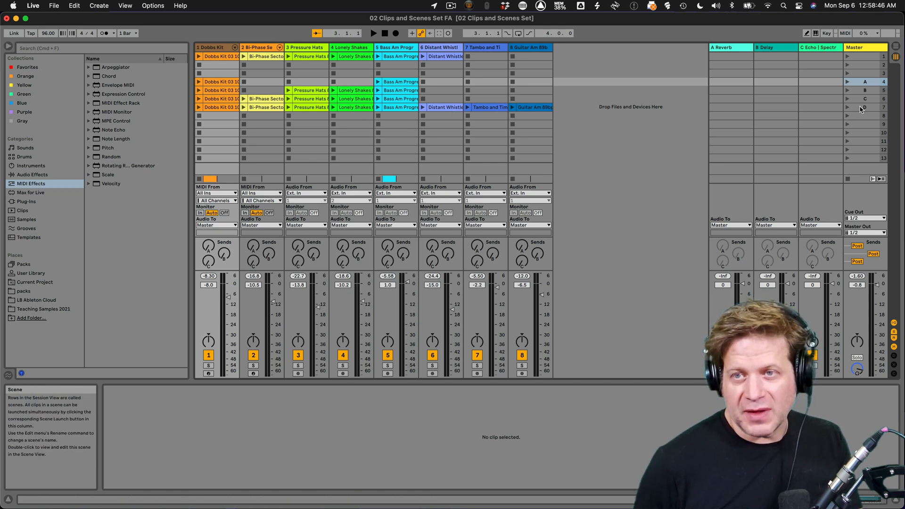
- Record scene D at bar 10, then stretch those clips to a shared end bar
click(864, 107)
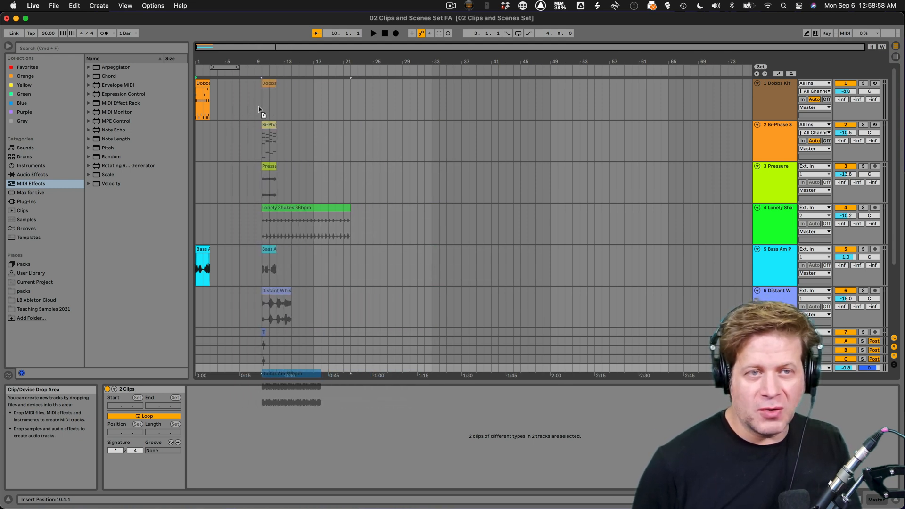
click(322, 110)
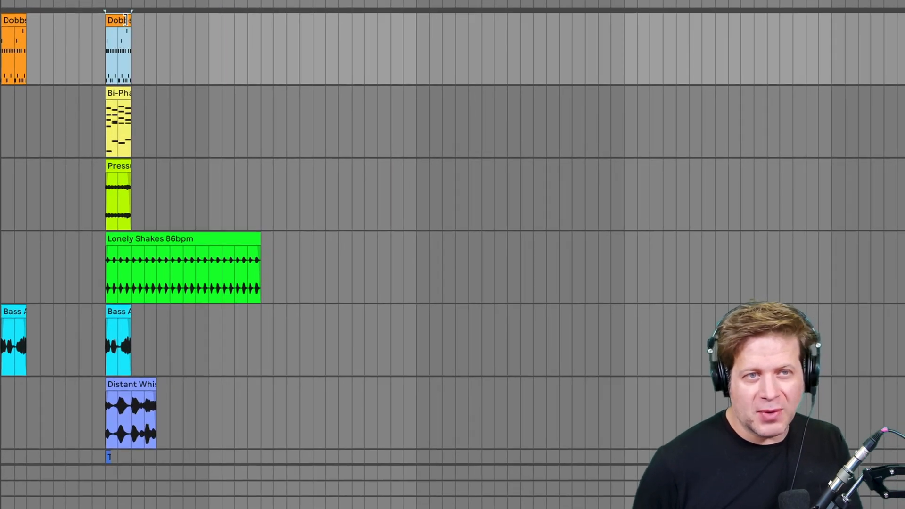
drag(131, 49, 209, 49)
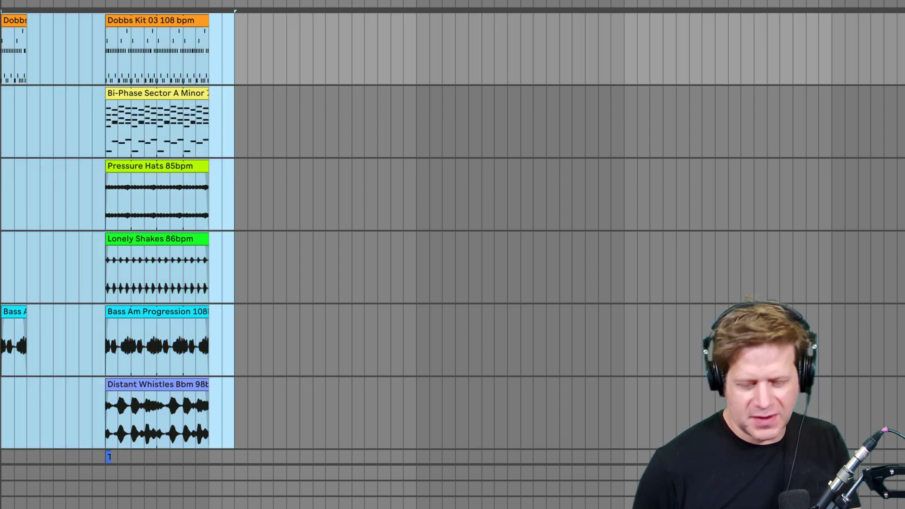
key(Tab)
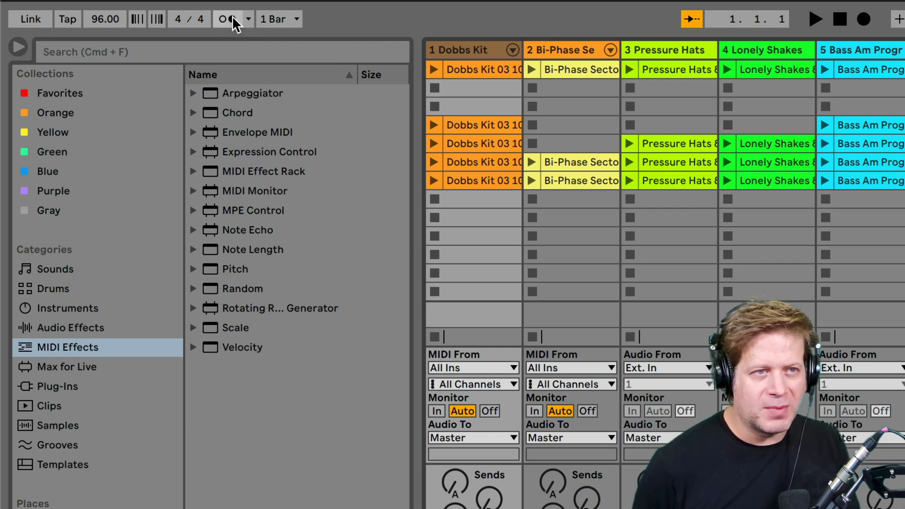
click(247, 19)
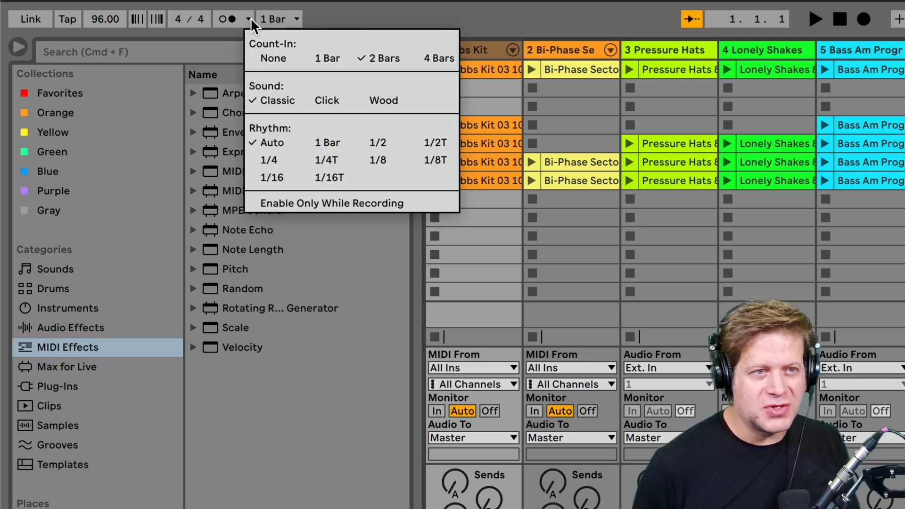
mouse_move(326, 58)
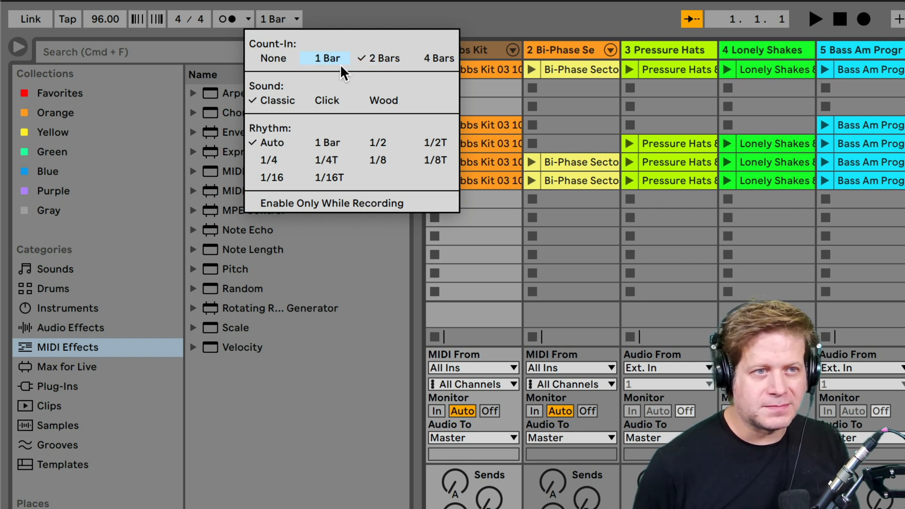
mouse_move(332, 193)
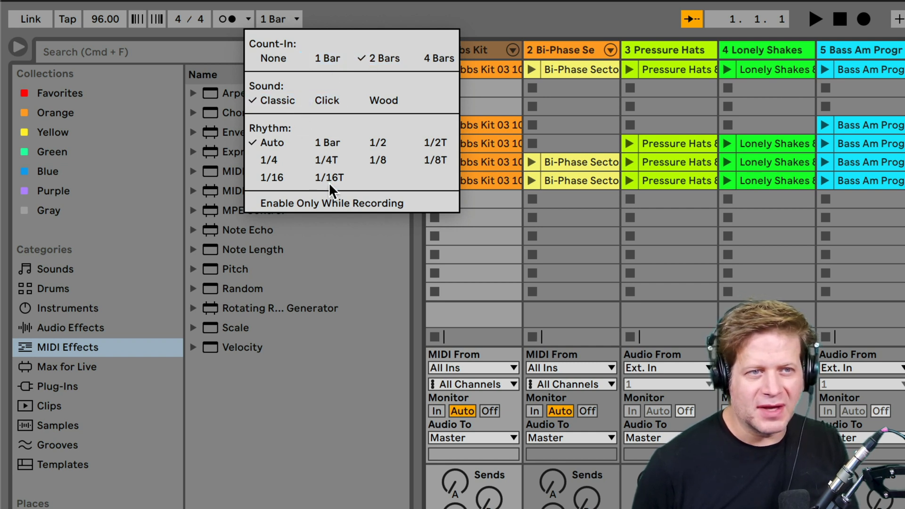
click(367, 23)
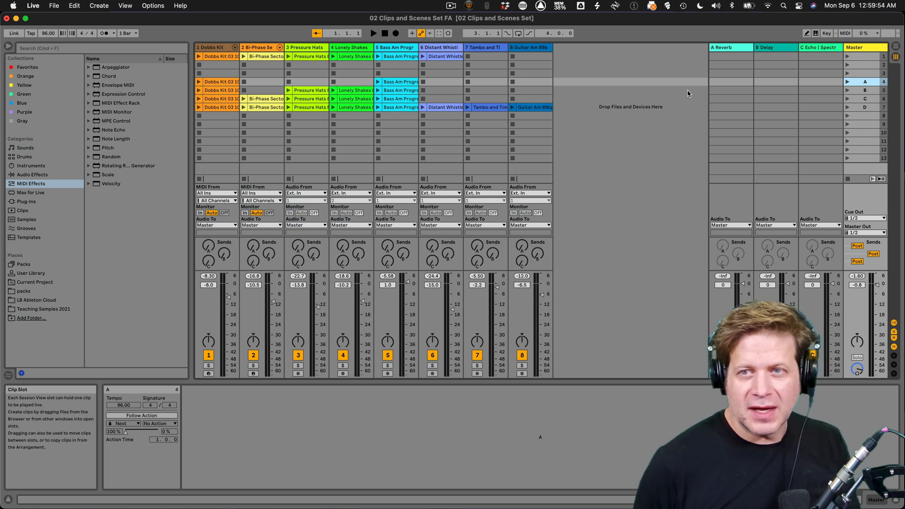
mouse_move(612, 102)
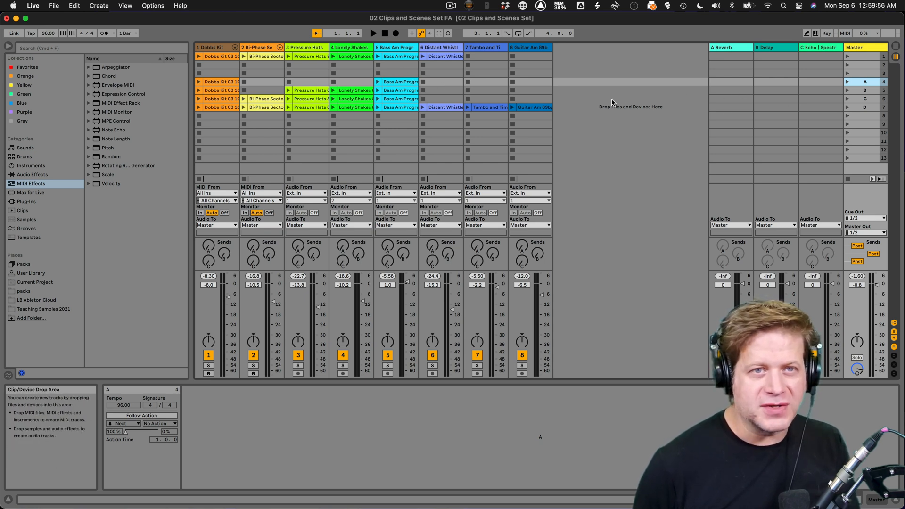
mouse_move(396, 33)
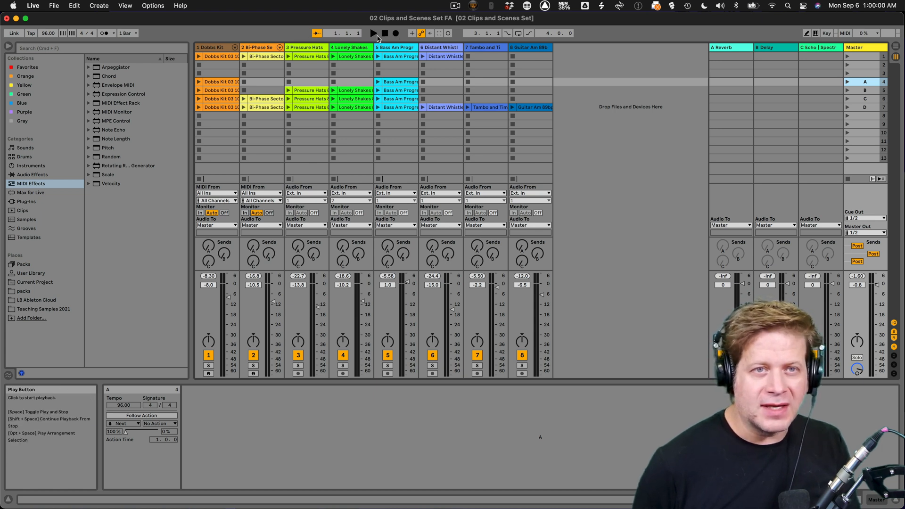
mouse_move(384, 33)
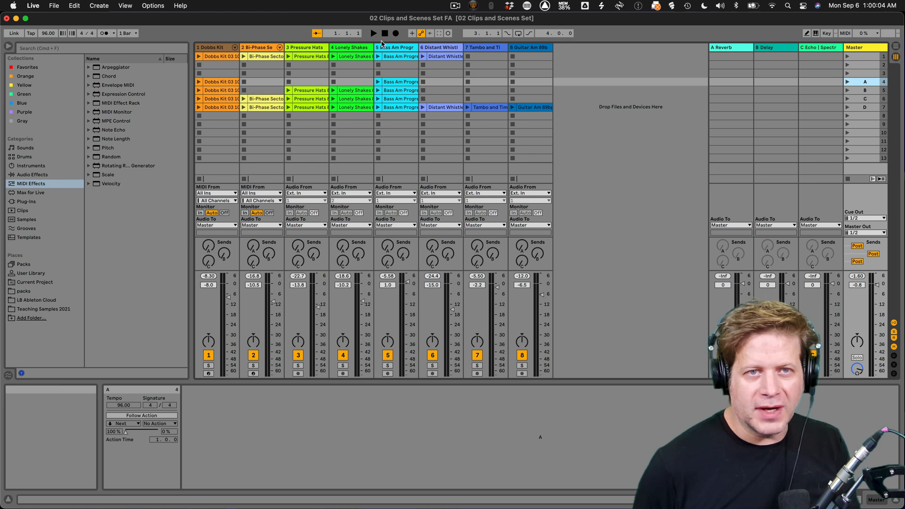
mouse_move(396, 33)
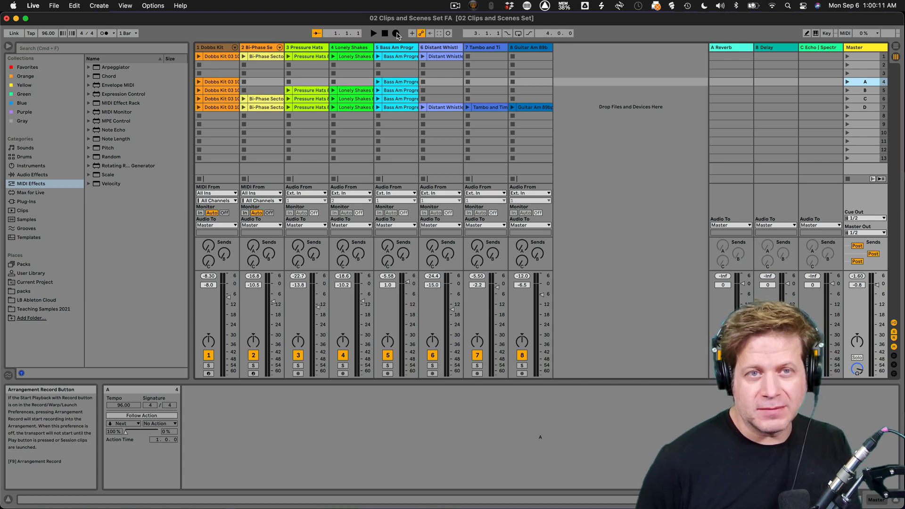
- Start arrangement recording and launch scenes B, C and D in turn
click(397, 33)
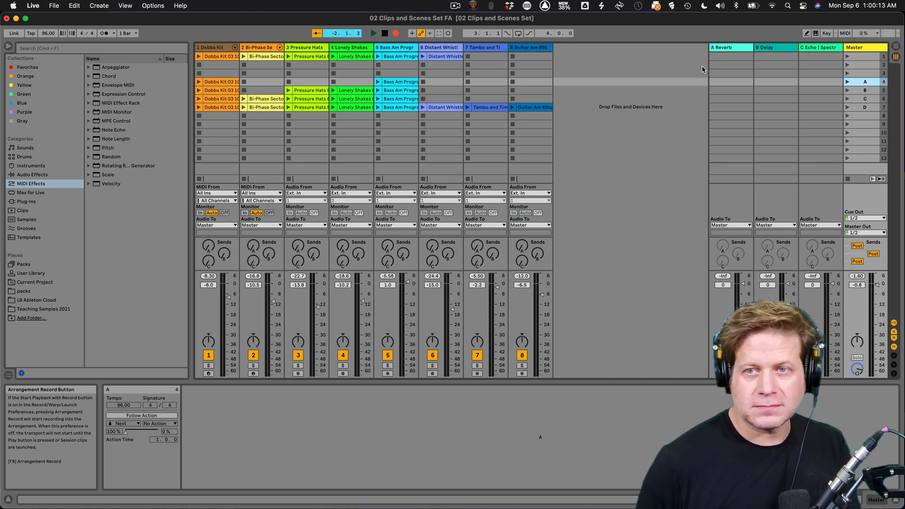
mouse_move(847, 82)
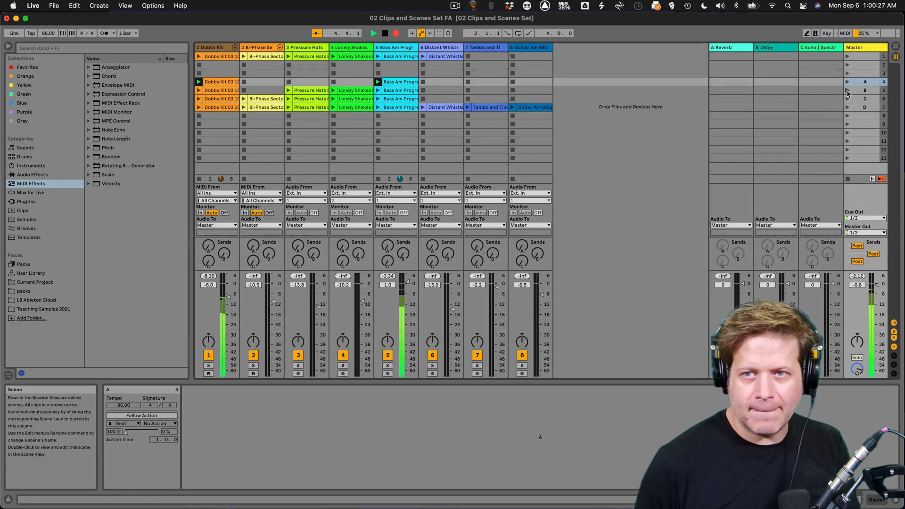
click(866, 90)
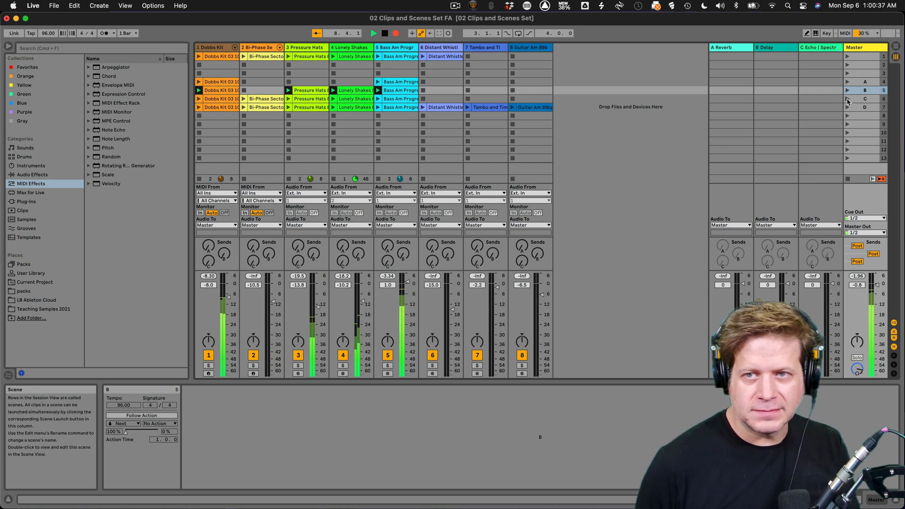
click(848, 98)
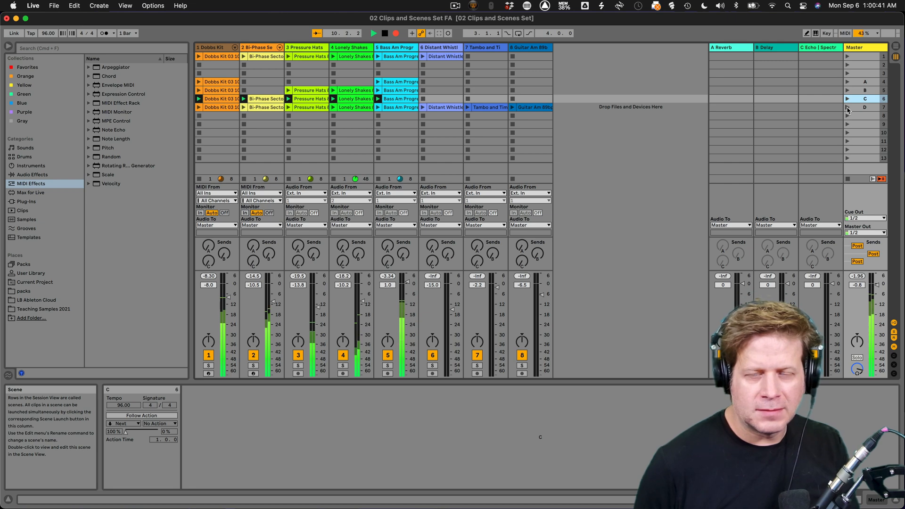
key(tab)
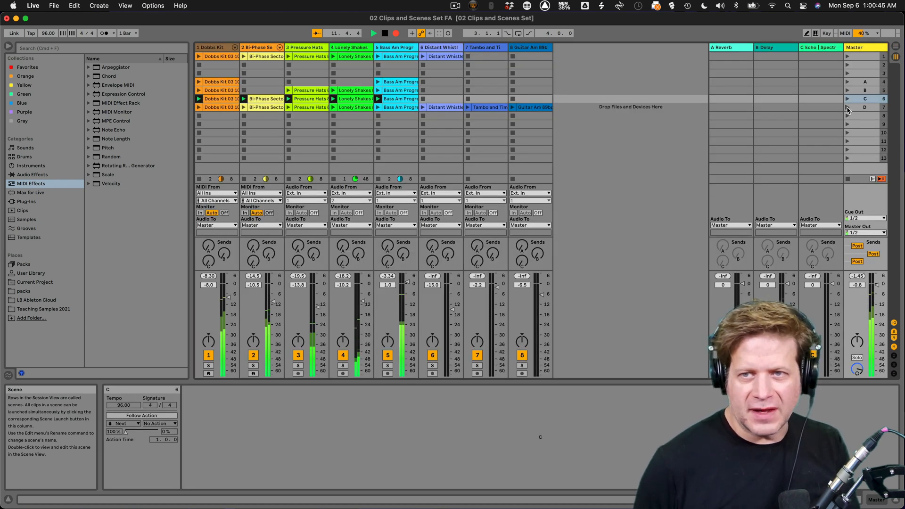
click(864, 107)
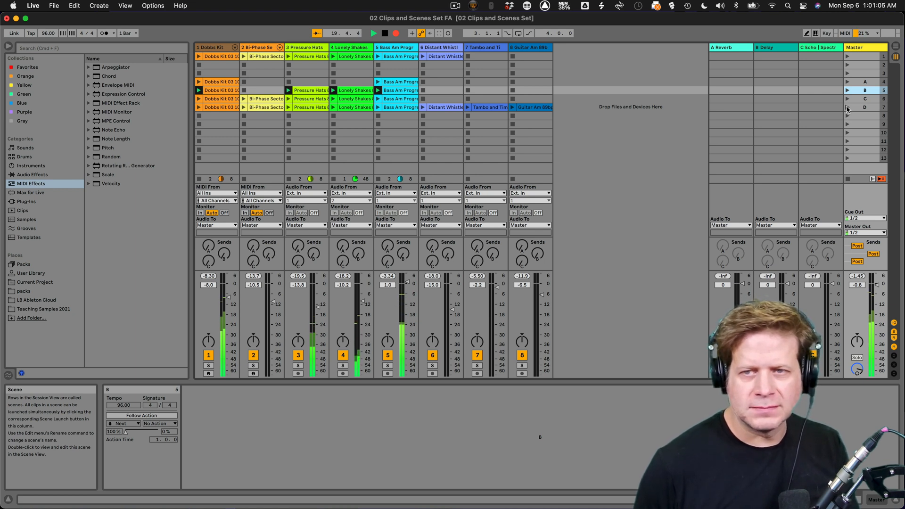
click(848, 107)
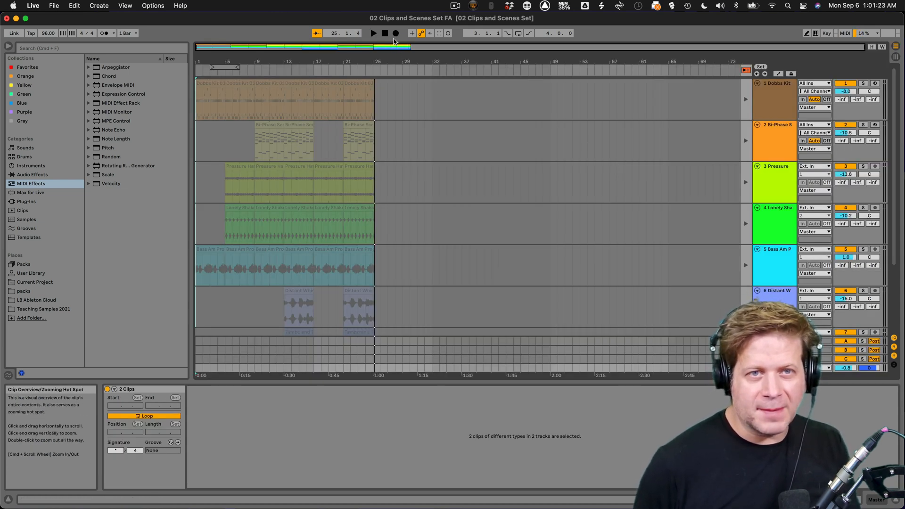
- Rewind to the song start, play, and return all tracks to their arrangement clips
click(384, 33)
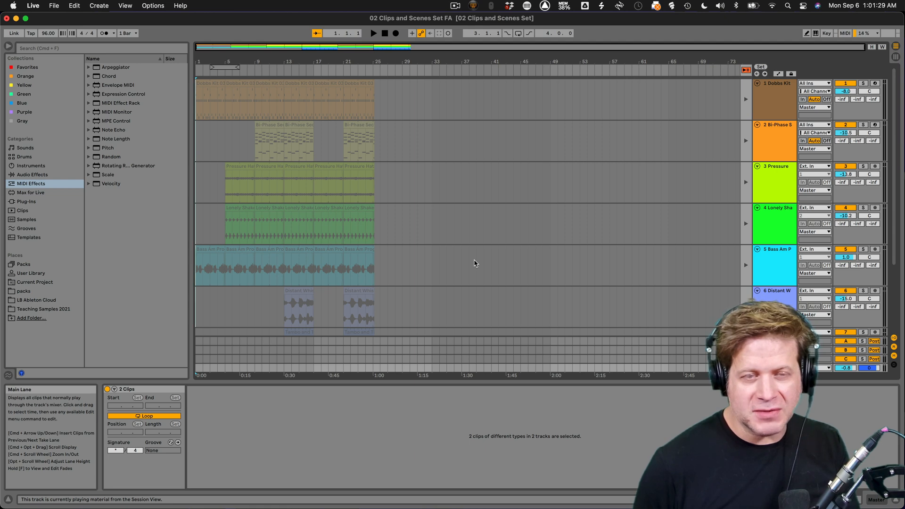
key(tab)
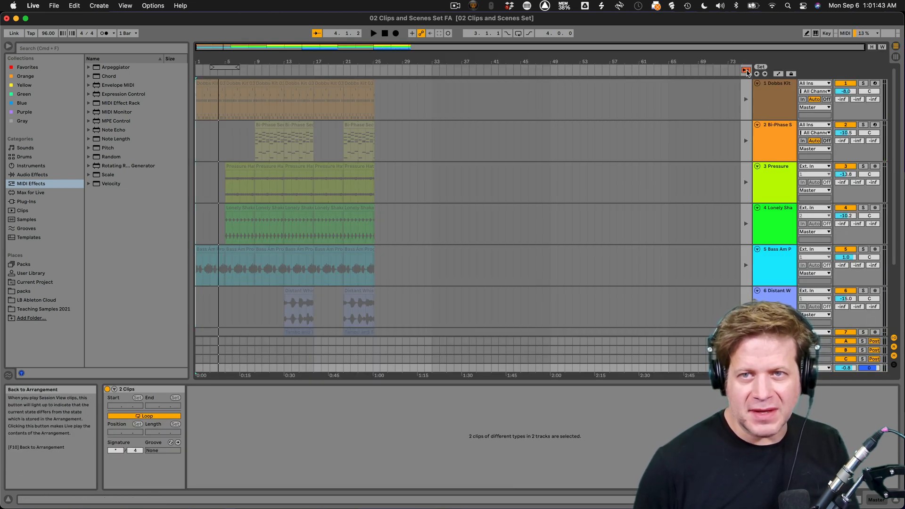
click(746, 71)
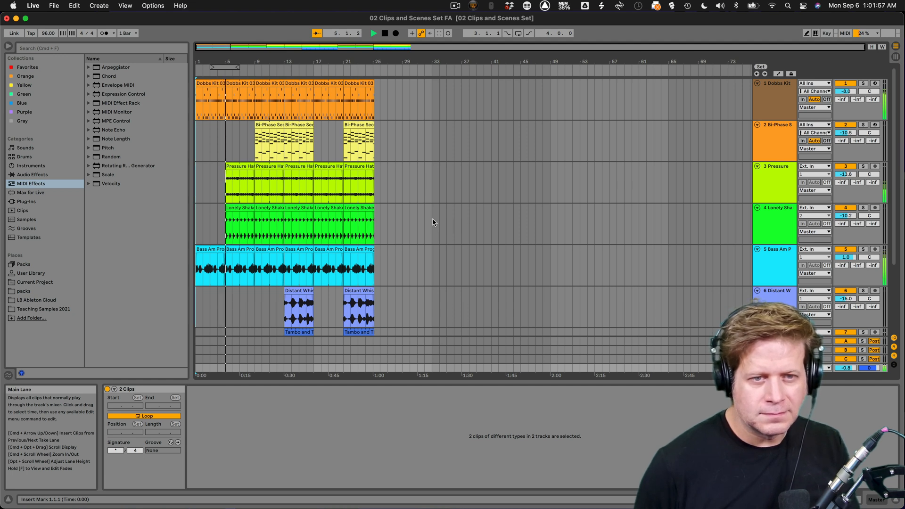
- Extend the Tambo and Timbales and Distant Whistles clips to 8 bars from bar 13
scroll(down, 3)
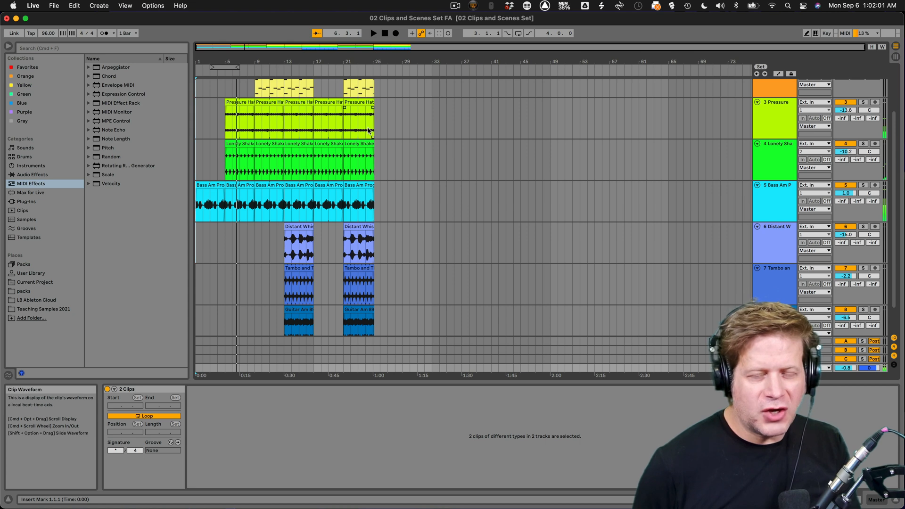
mouse_move(355, 226)
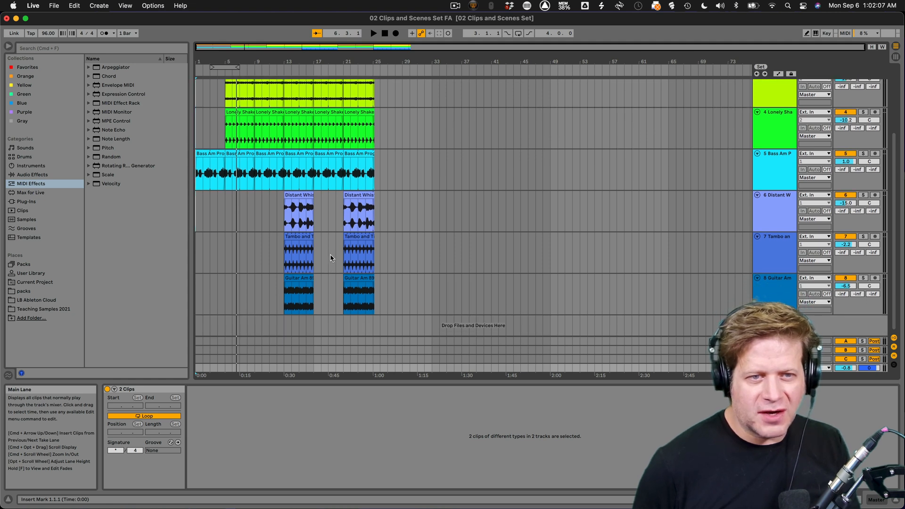
double_click(308, 251)
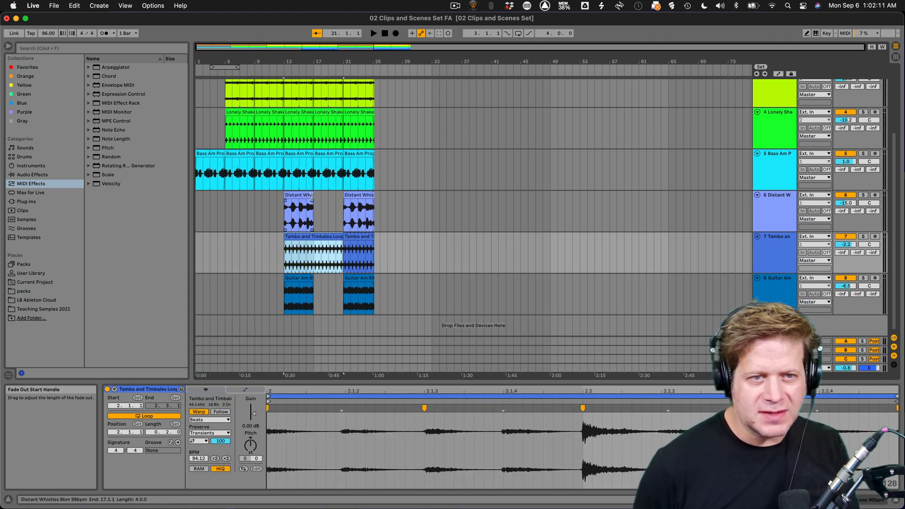
click(299, 205)
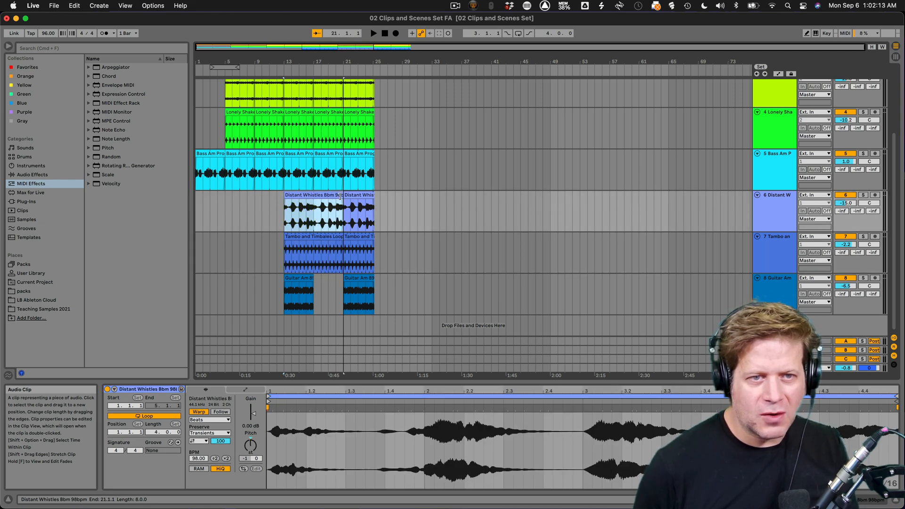
mouse_move(283, 71)
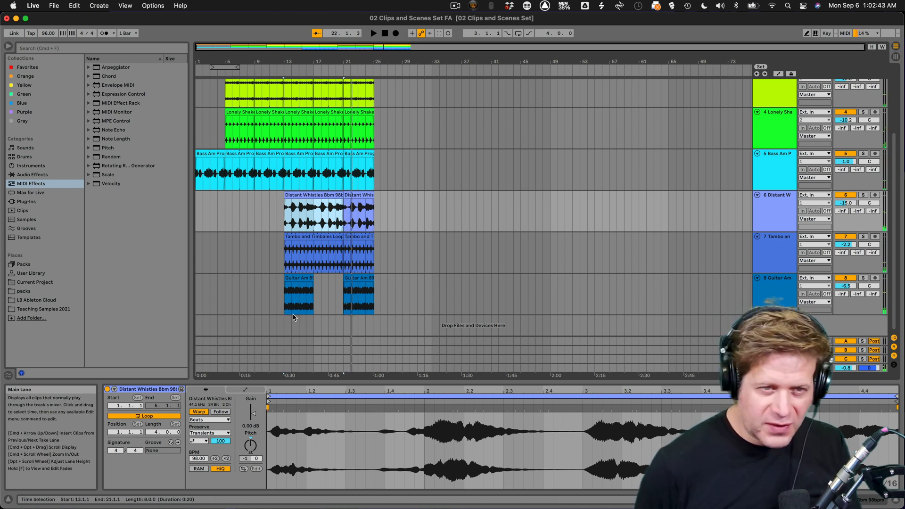
mouse_move(453, 196)
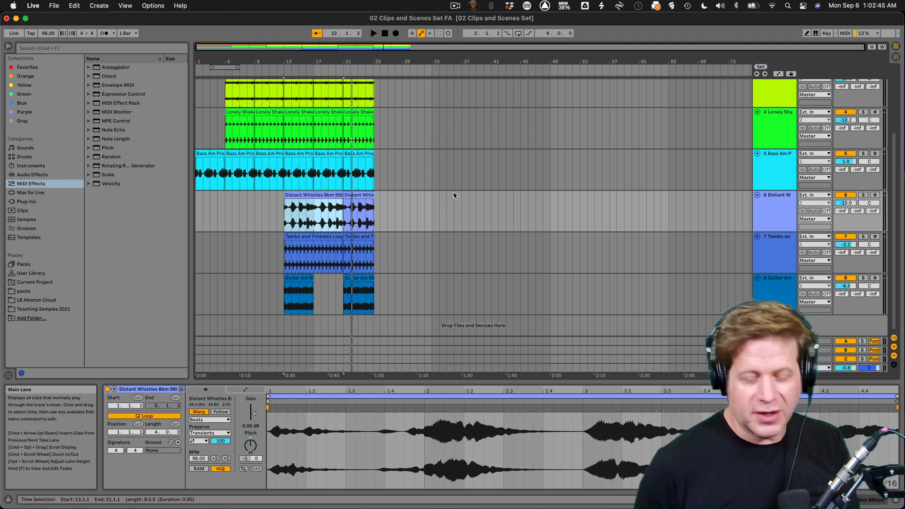
scroll(up, 3)
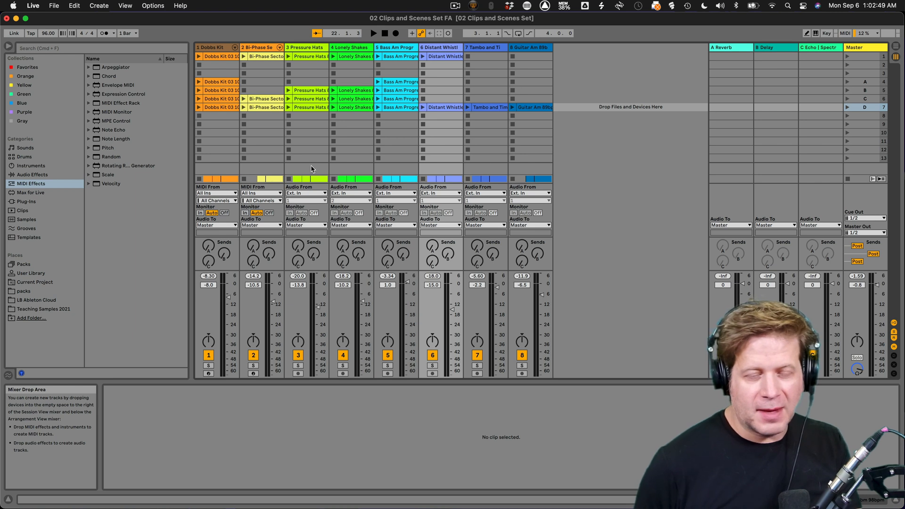
mouse_move(373, 225)
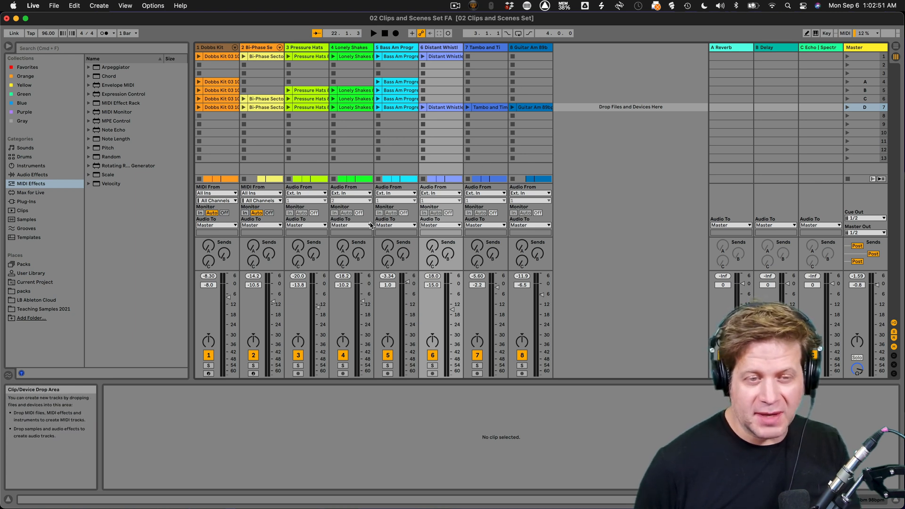
- Start transport playback of the recorded song while viewing the Session mixer
click(373, 33)
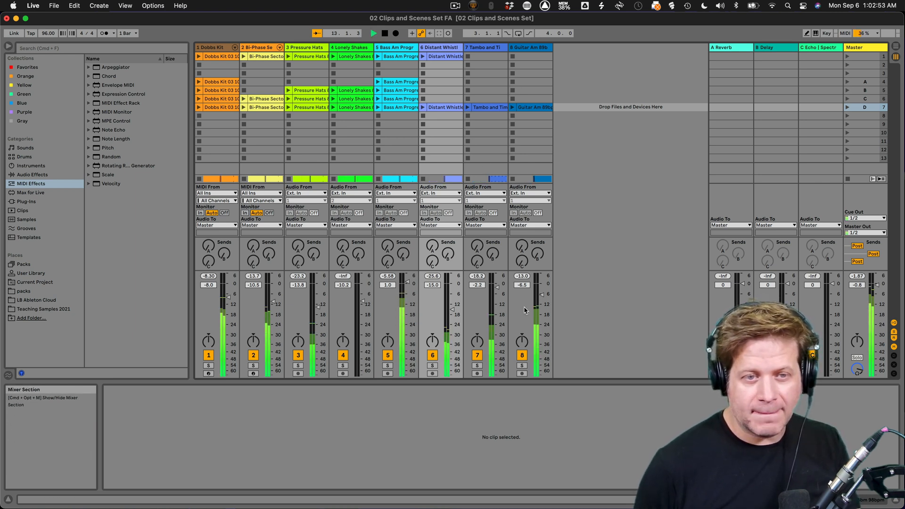